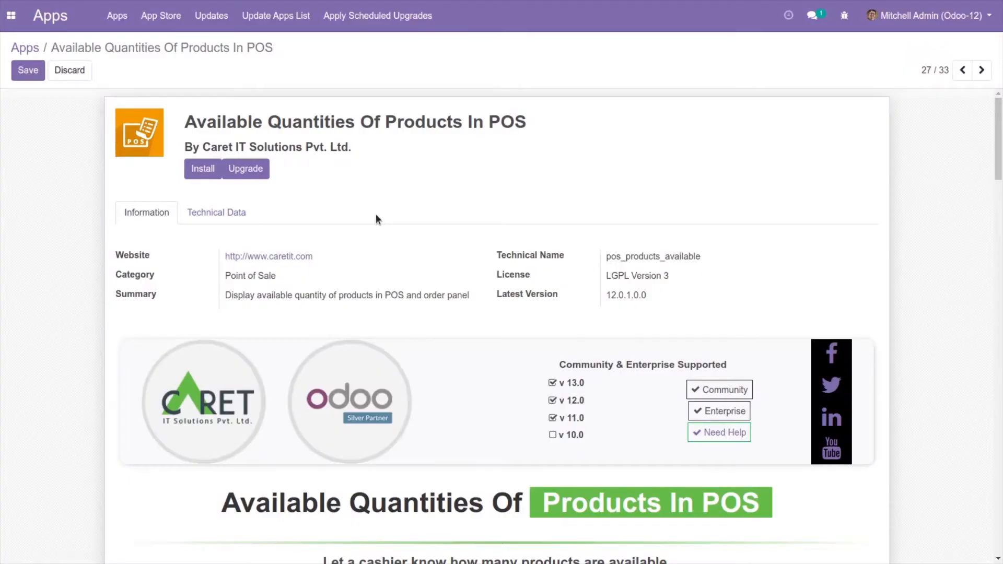
pyautogui.moveTo(269, 188)
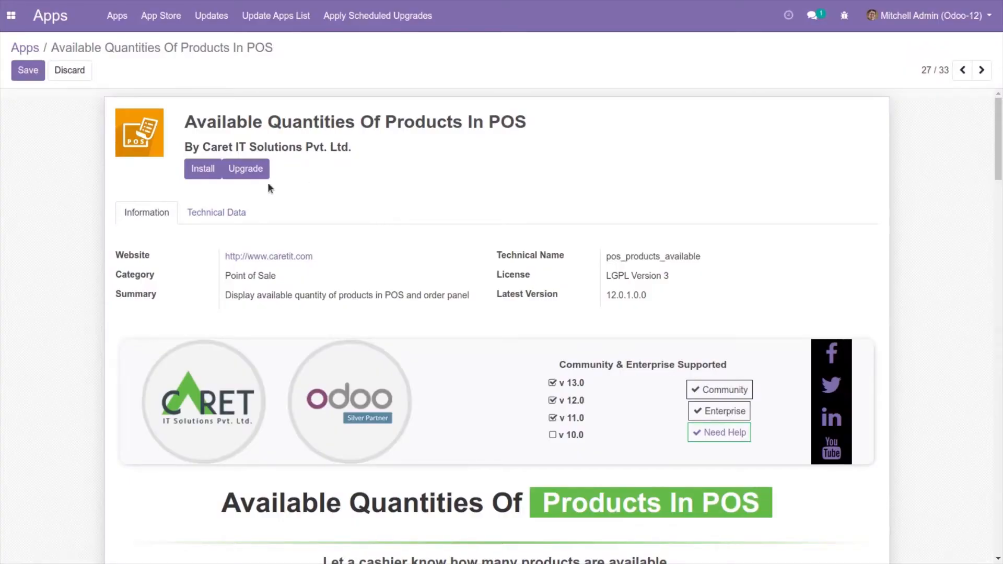
# - Install the Available Quantities Of Products In POS module and wait for Odoo to reload
pyautogui.click(202, 168)
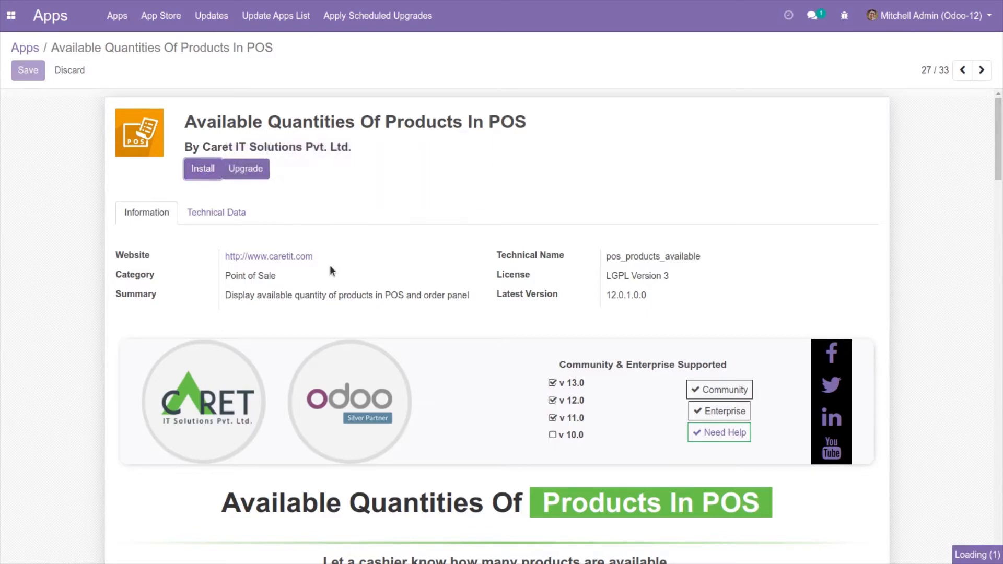
pyautogui.click(202, 169)
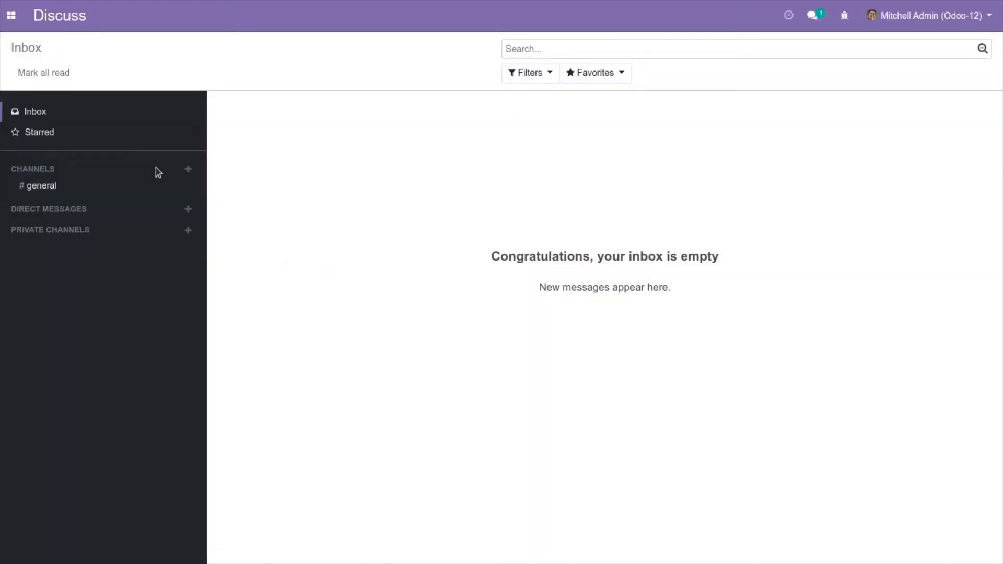
# - Open the Point of Sale app and resume the in-progress Shop session
pyautogui.click(11, 15)
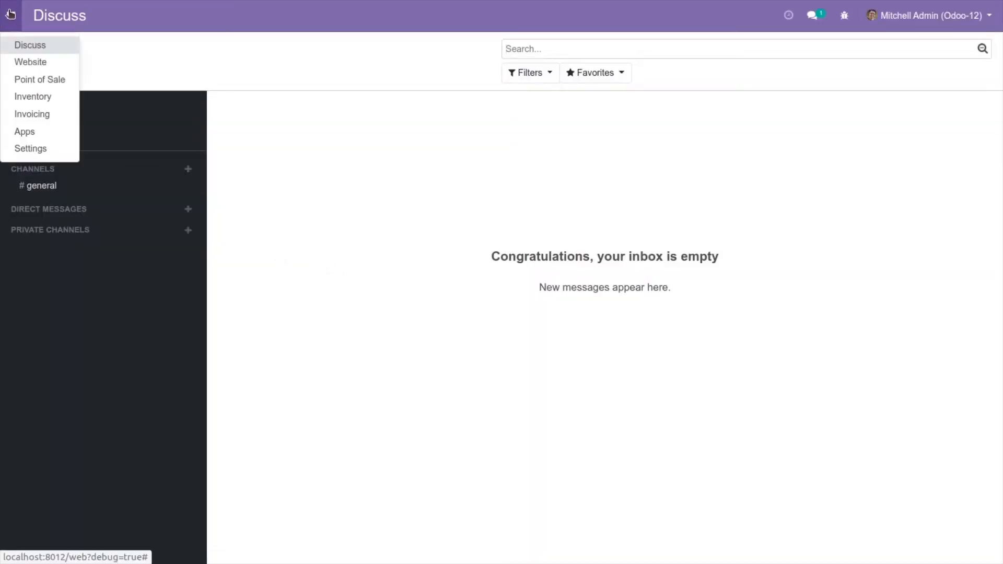
pyautogui.click(40, 79)
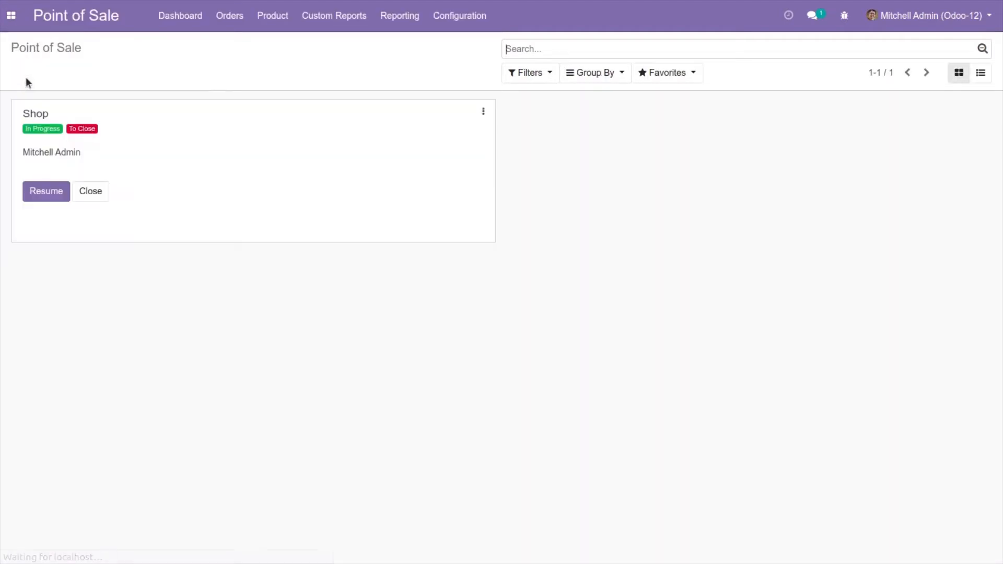
pyautogui.click(45, 190)
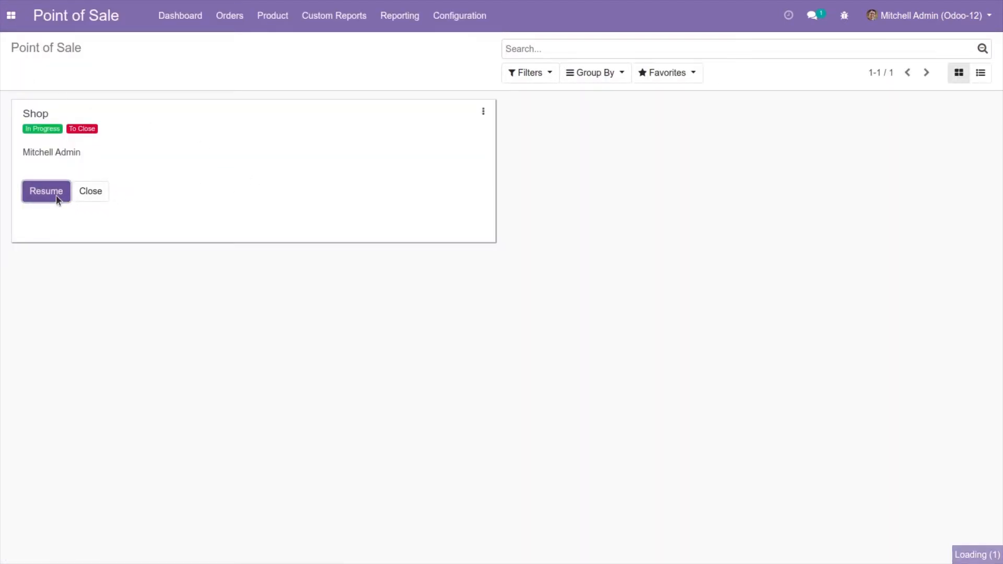
pyautogui.click(46, 191)
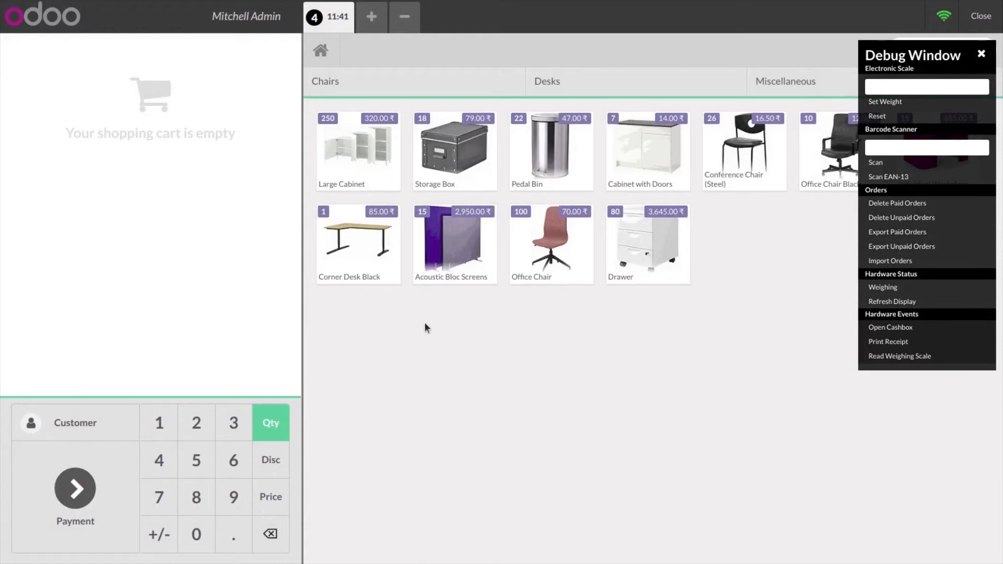
pyautogui.moveTo(324, 125)
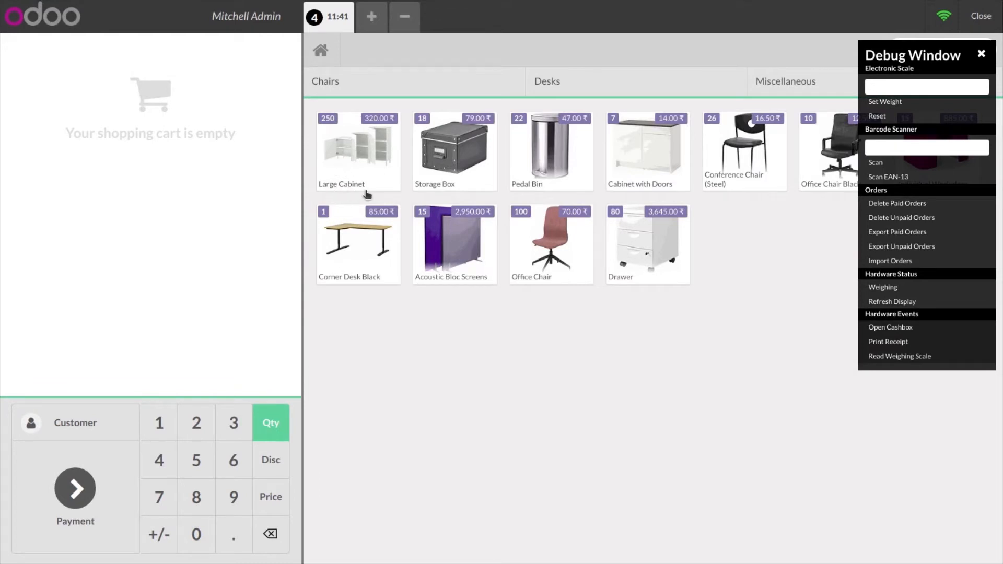
# - Add one Large Cabinet (320.00, 250 available) to the POS order
pyautogui.click(357, 151)
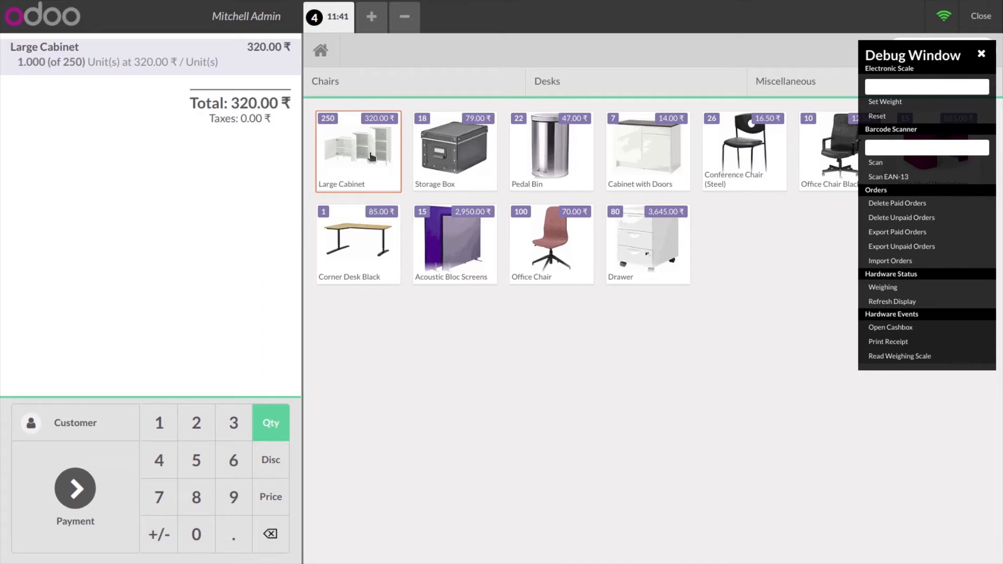
pyautogui.moveTo(72, 76)
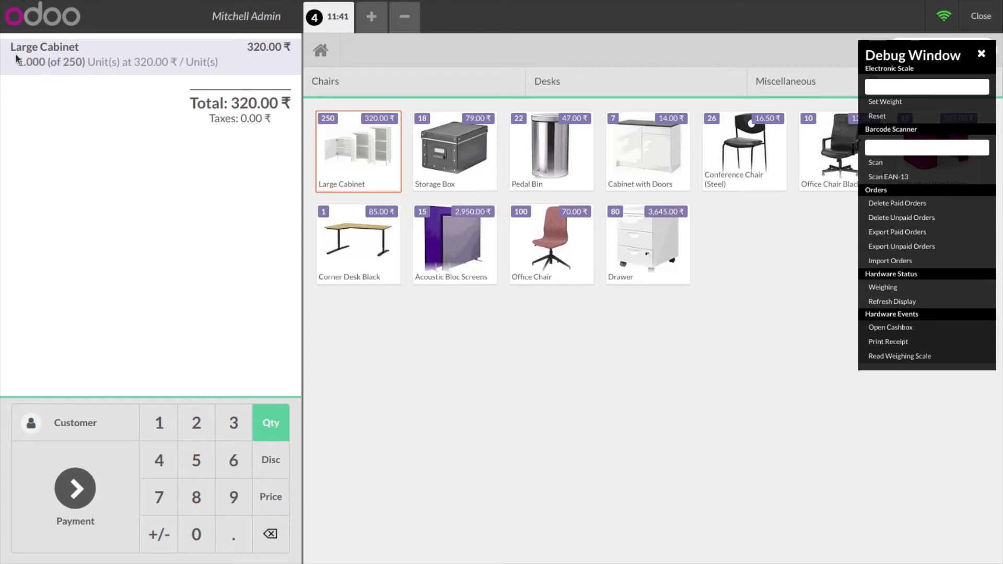
pyautogui.moveTo(125, 187)
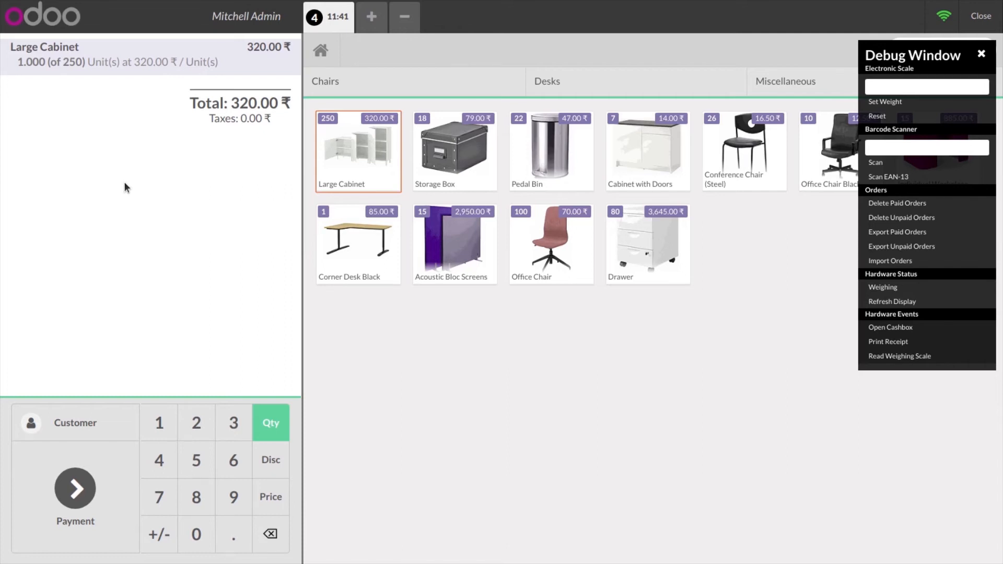
pyautogui.moveTo(63, 70)
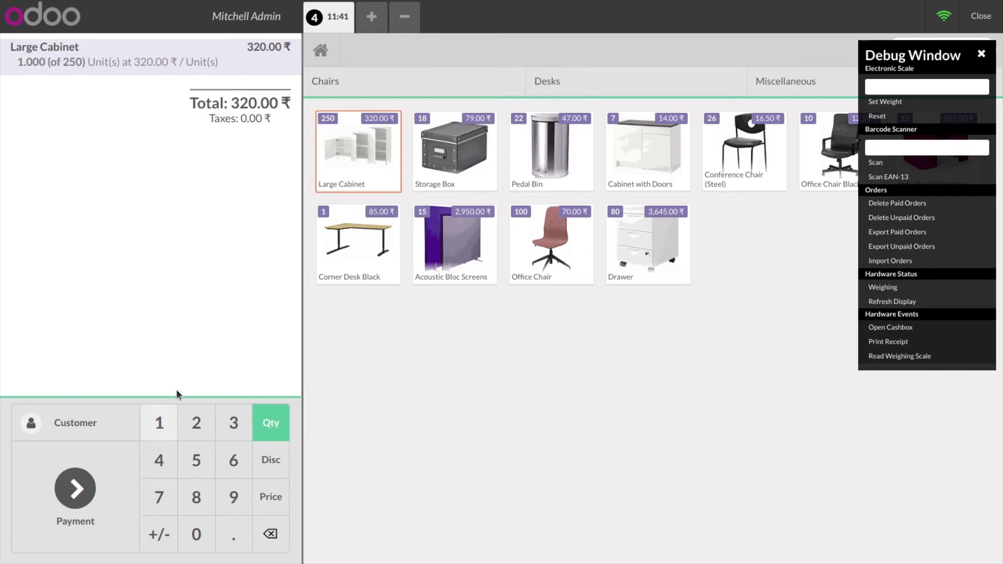
# - Set the Large Cabinet line quantity to 25, showing the 250 maximum-quantity warning
pyautogui.click(196, 460)
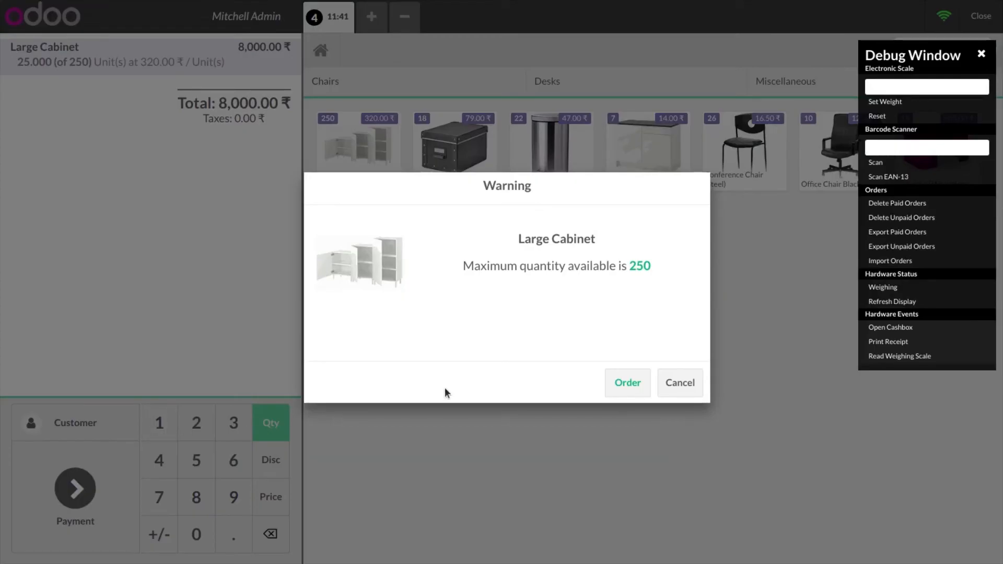
pyautogui.moveTo(466, 284)
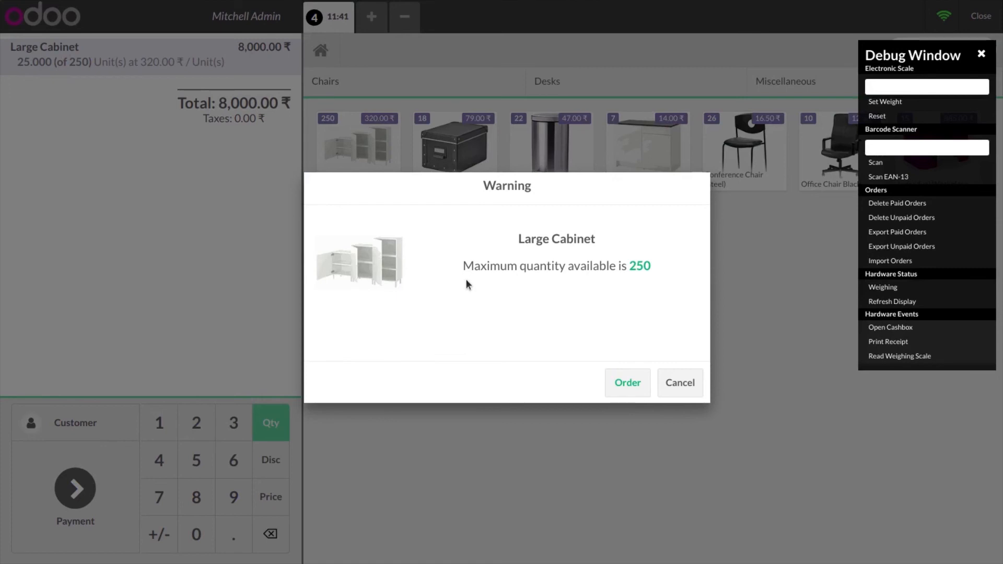
pyautogui.moveTo(632, 274)
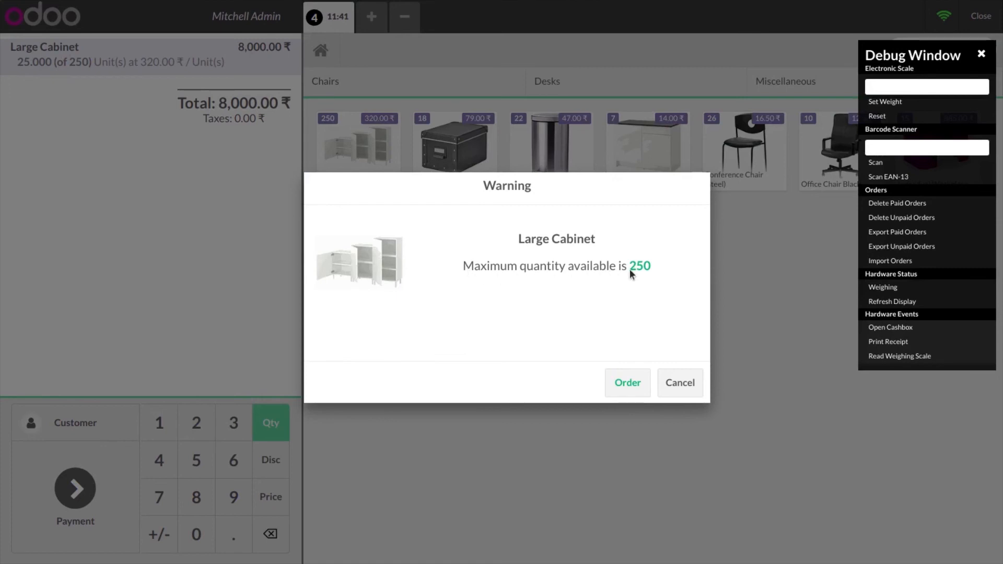
pyautogui.moveTo(663, 278)
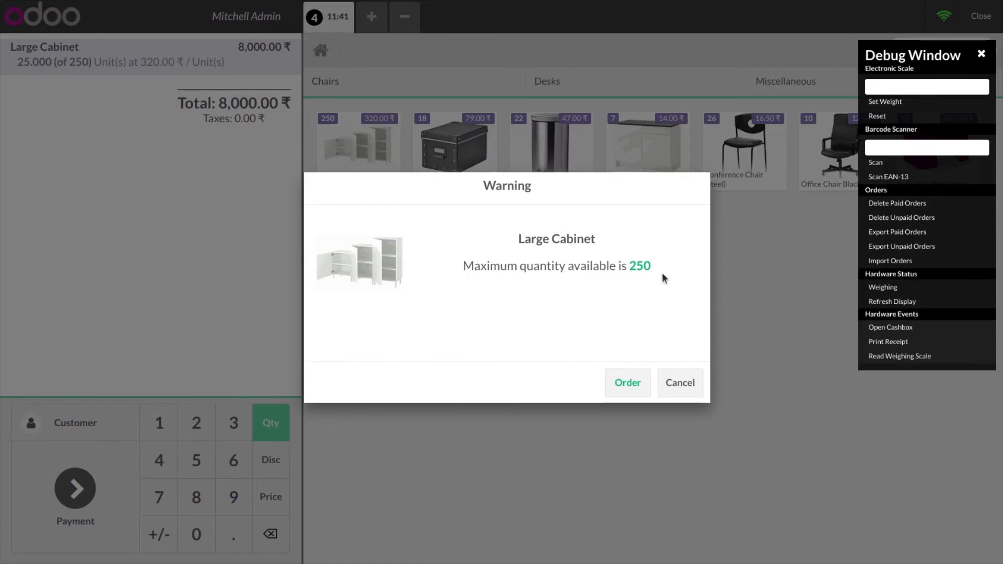